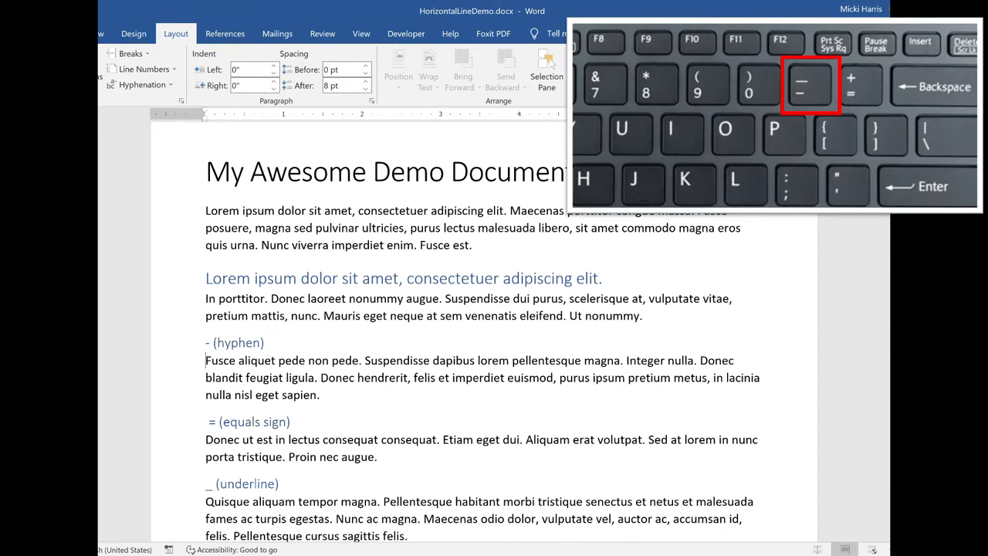
Insert a solid AutoFormat line by typing '---' before the hyphen paragraph
{"action": "type", "text": "---"}
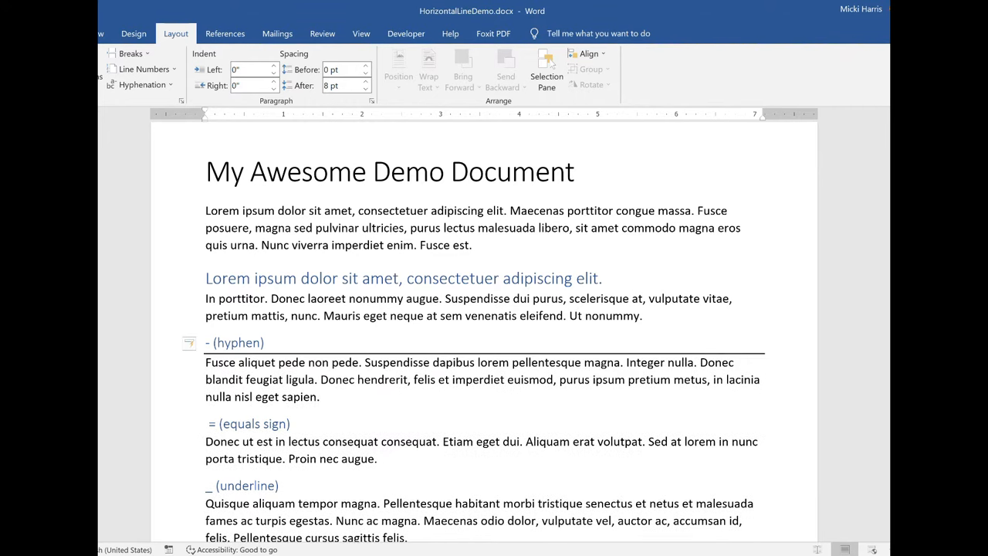
Insert a double AutoFormat line by typing '===' before the equals-sign paragraph
{"action": "scroll", "scroll_direction": "down", "scroll_amount": 3}
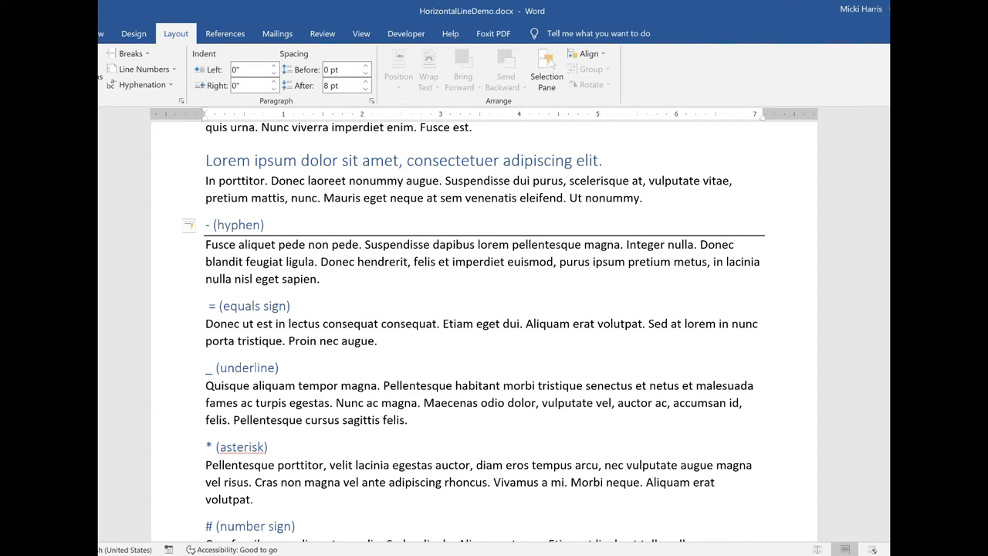
{"action": "mouse_move", "coordinate": [179, 327]}
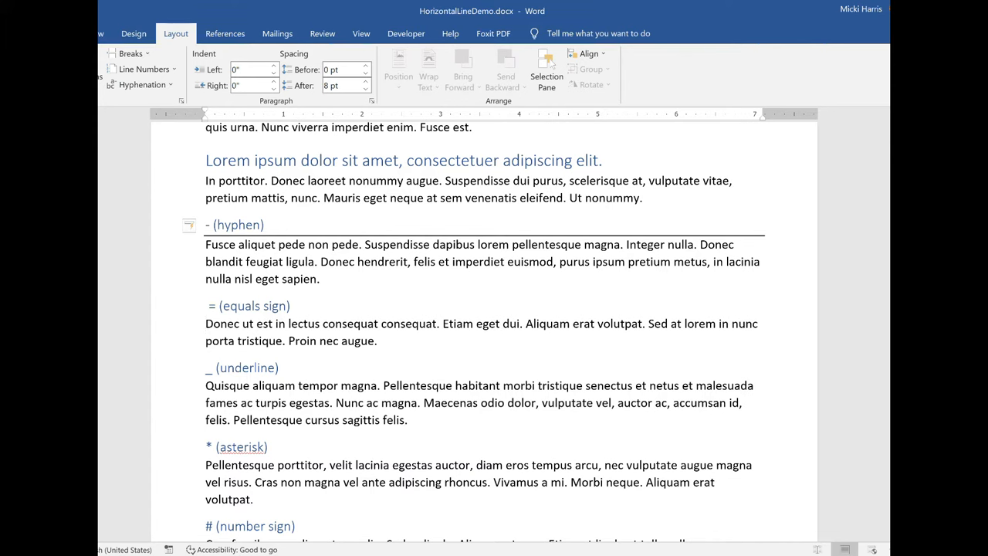
{"action": "left_click", "coordinate": [207, 324]}
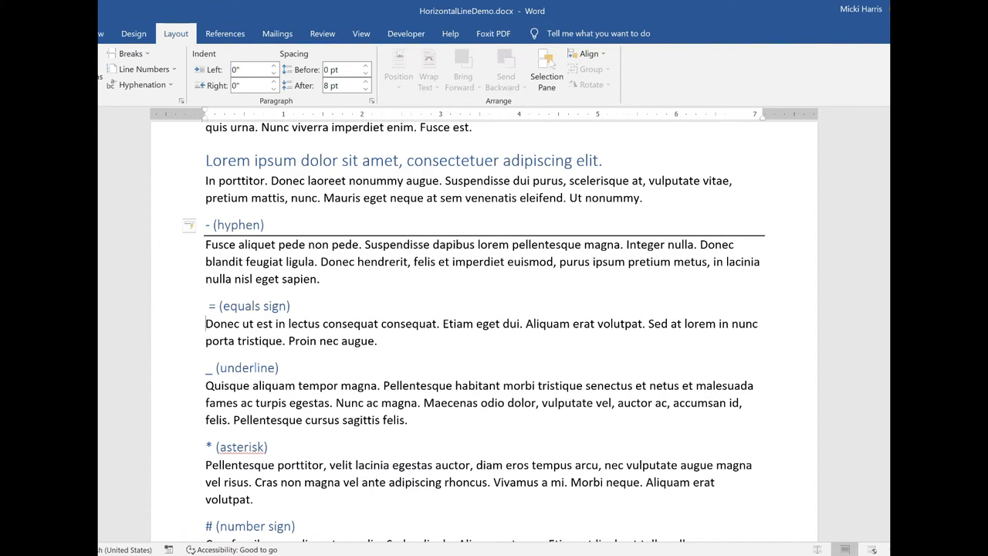
{"action": "type", "text": "==="}
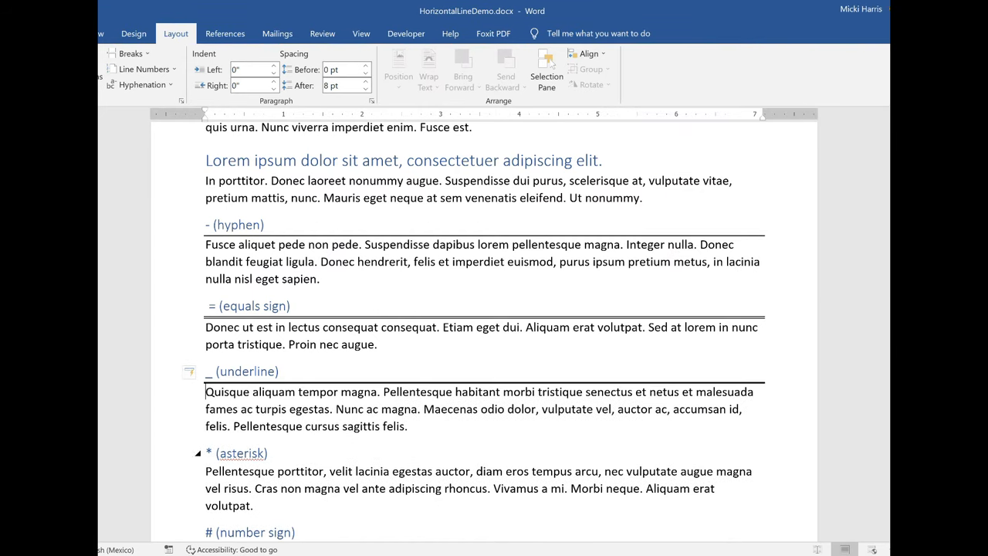
Insert a dotted line with '***' and a triple line with '###' above their paragraphs
{"action": "scroll", "scroll_direction": "down", "scroll_amount": 3}
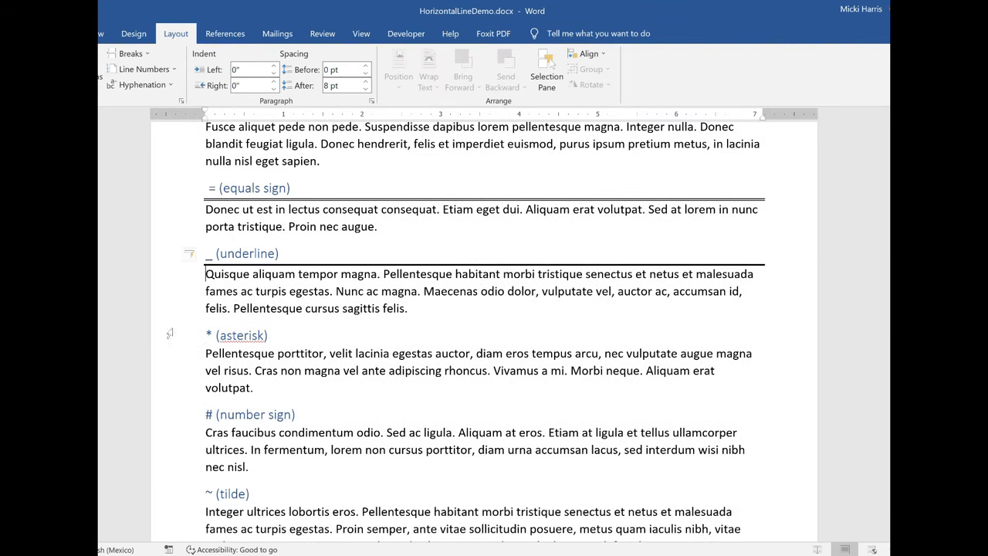
{"action": "type", "text": "*"}
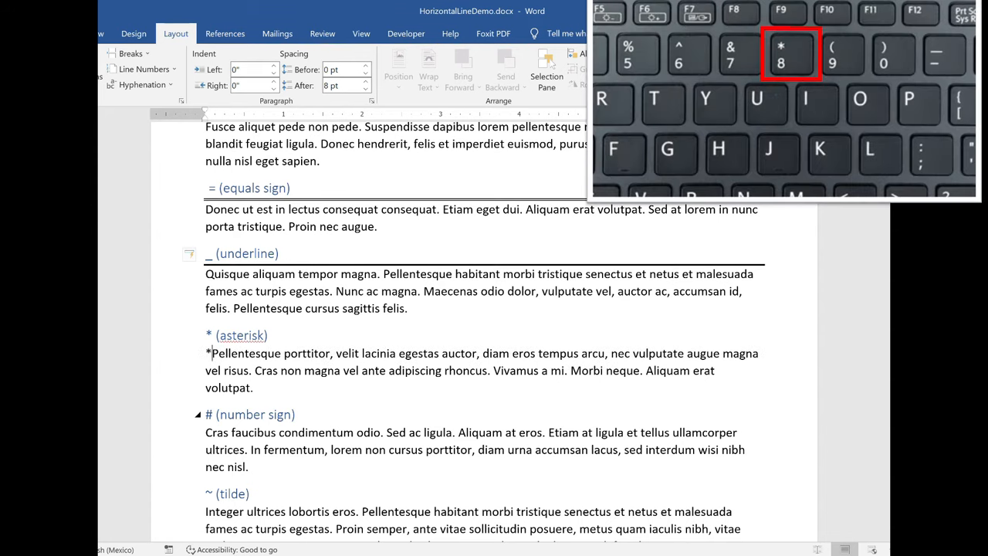
{"action": "type", "text": "**"}
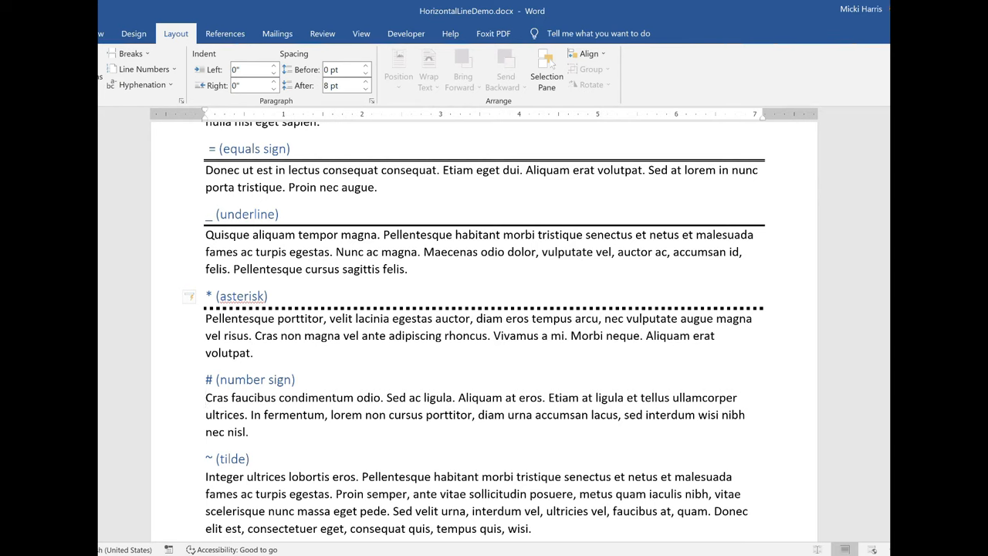
{"action": "type", "text": "#"}
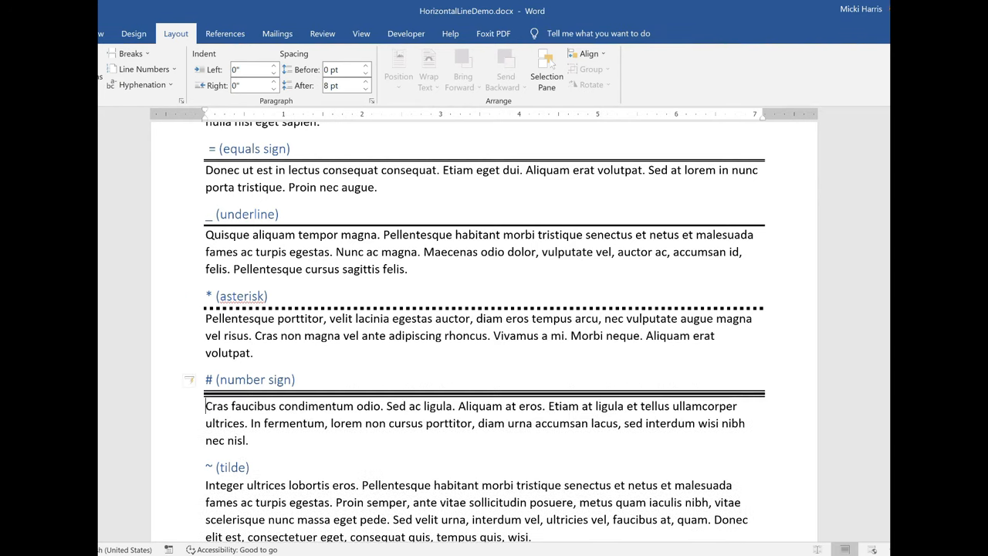
Insert a wavy AutoFormat line by typing '~~~' before the tilde paragraph
{"action": "scroll", "scroll_direction": "down", "scroll_amount": 3}
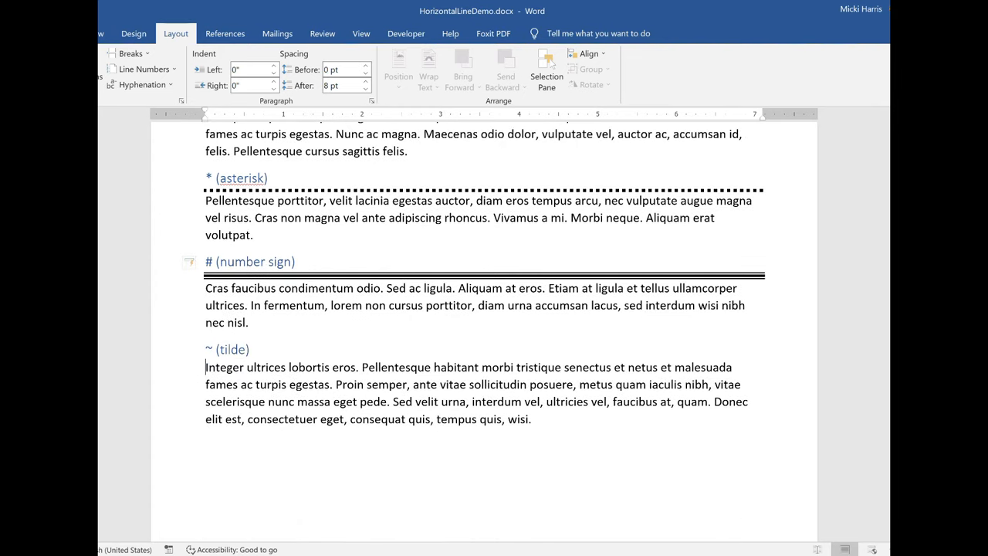
{"action": "type", "text": "~~~"}
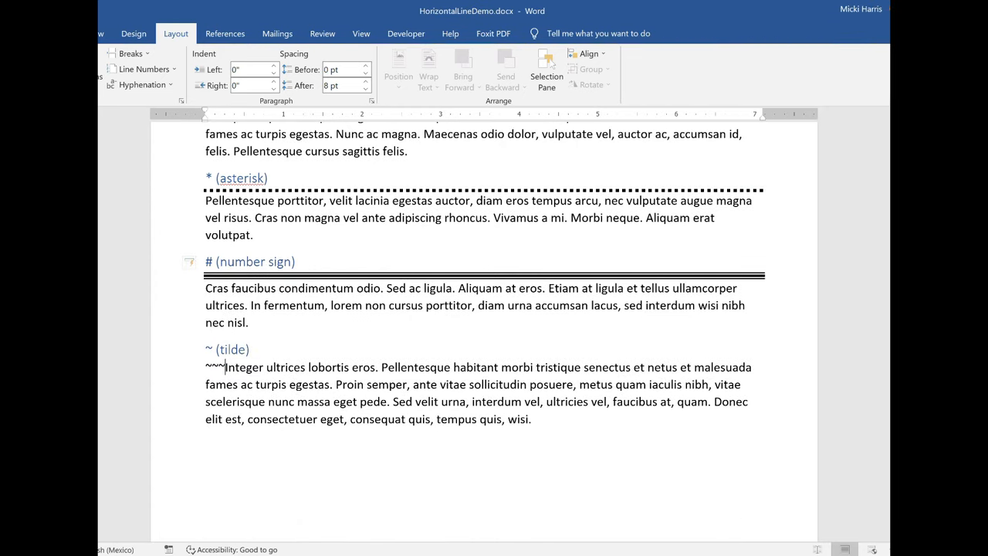